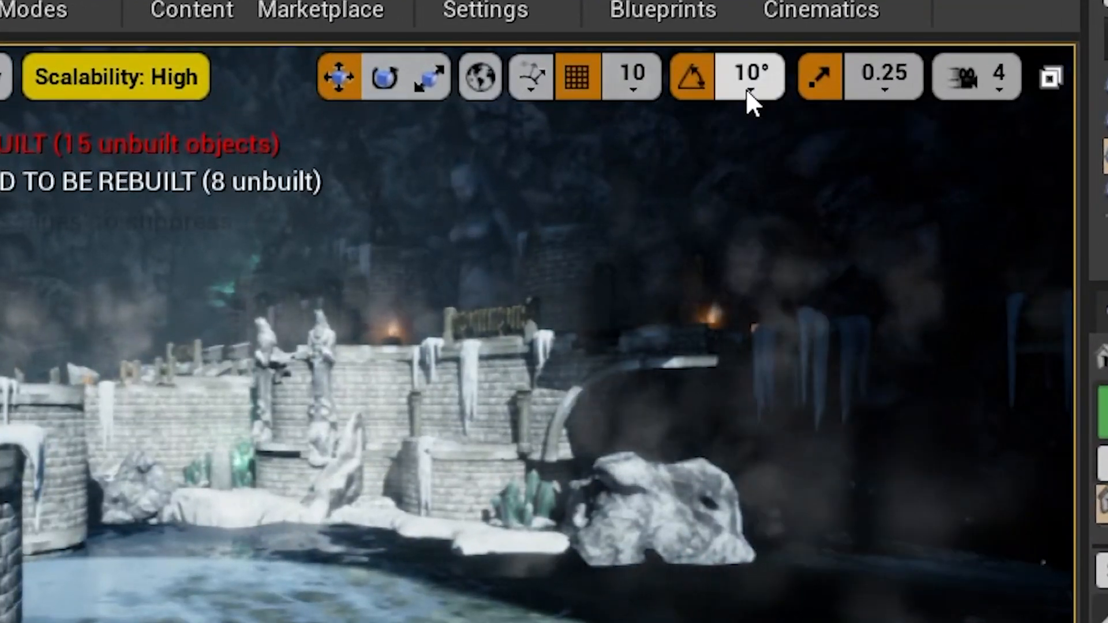
# Step: Set the viewport grid snap size to 100 from the snap dropdown
pyautogui.click(630, 76)
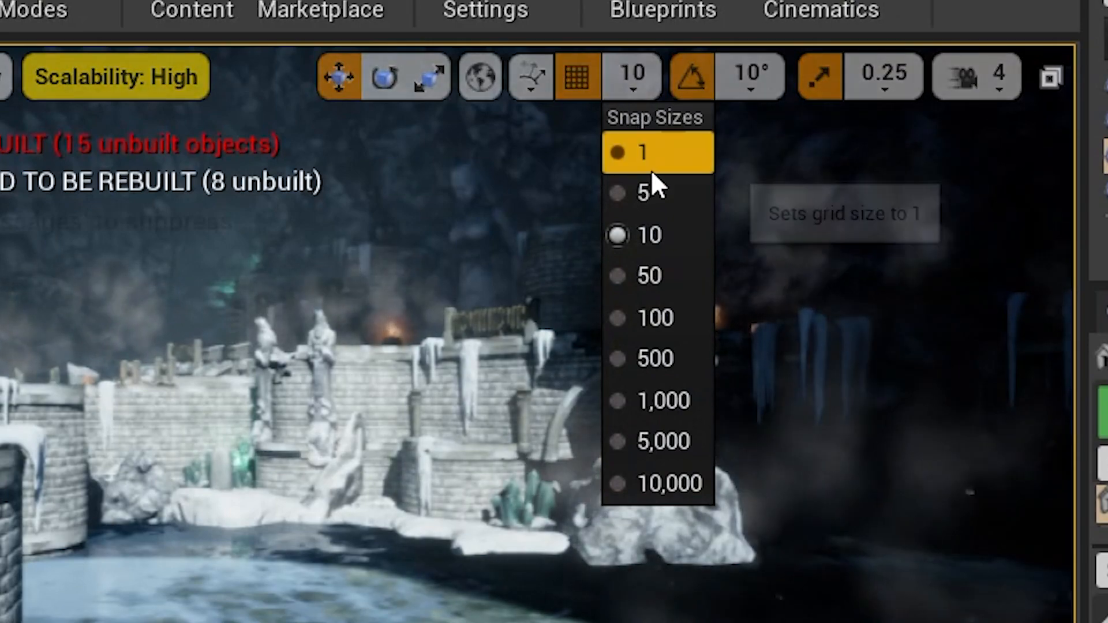
pyautogui.click(657, 401)
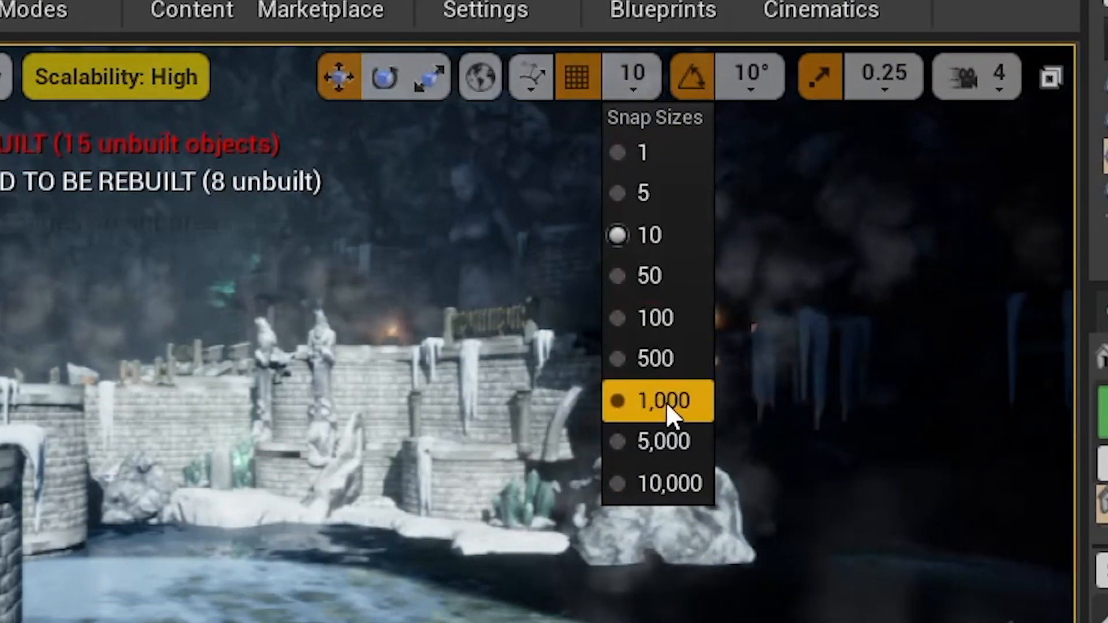
pyautogui.click(655, 276)
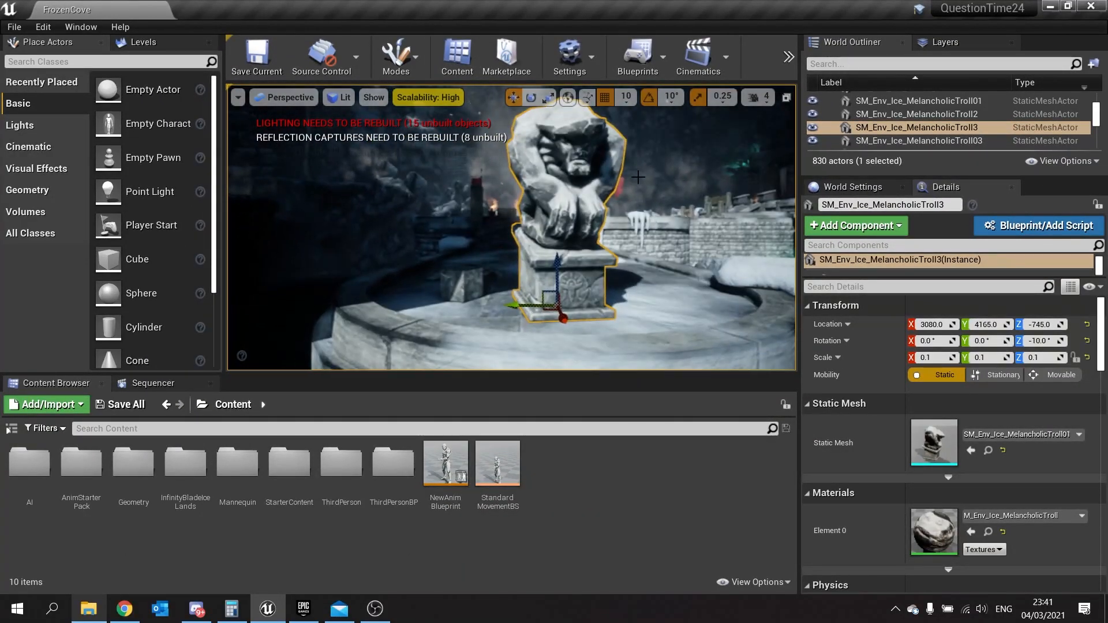
pyautogui.click(624, 97)
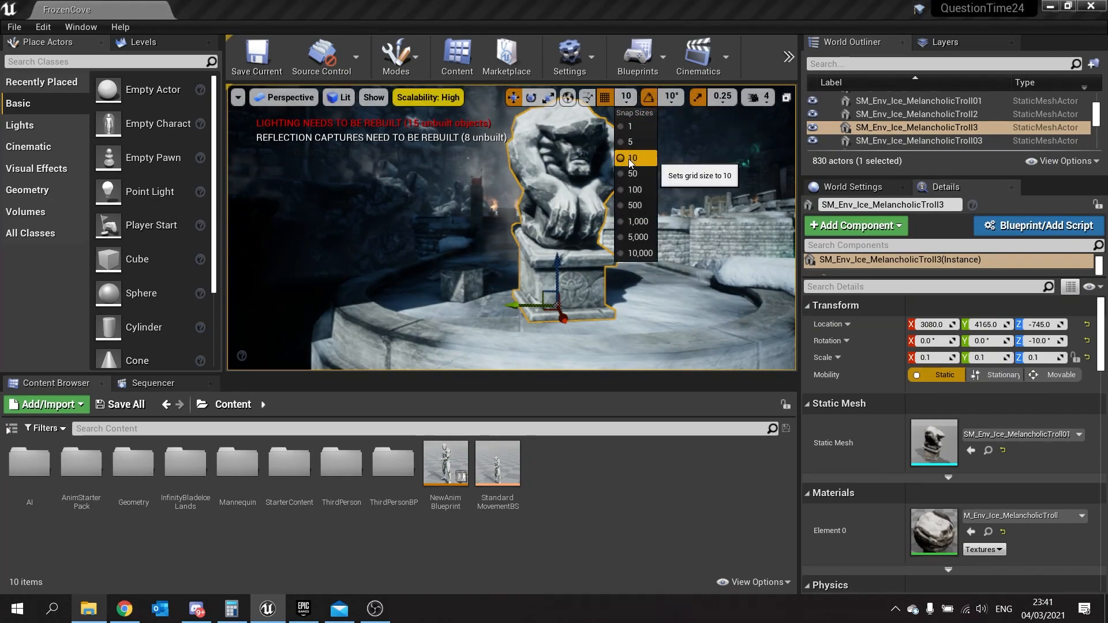
pyautogui.click(632, 190)
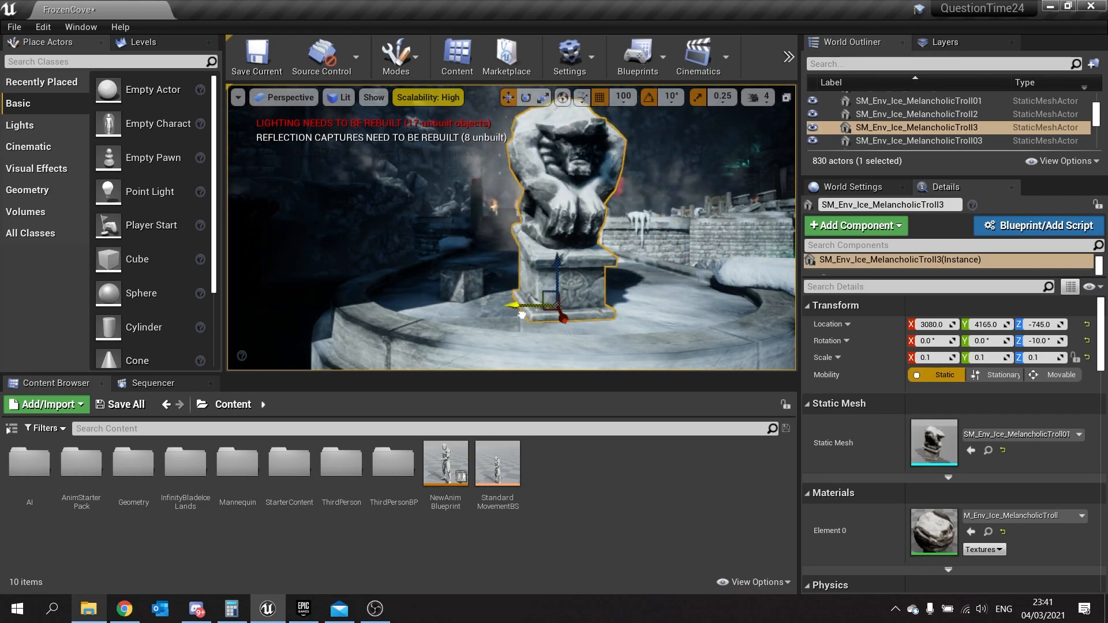
# Step: Change the viewport grid snap size to 500
pyautogui.click(621, 97)
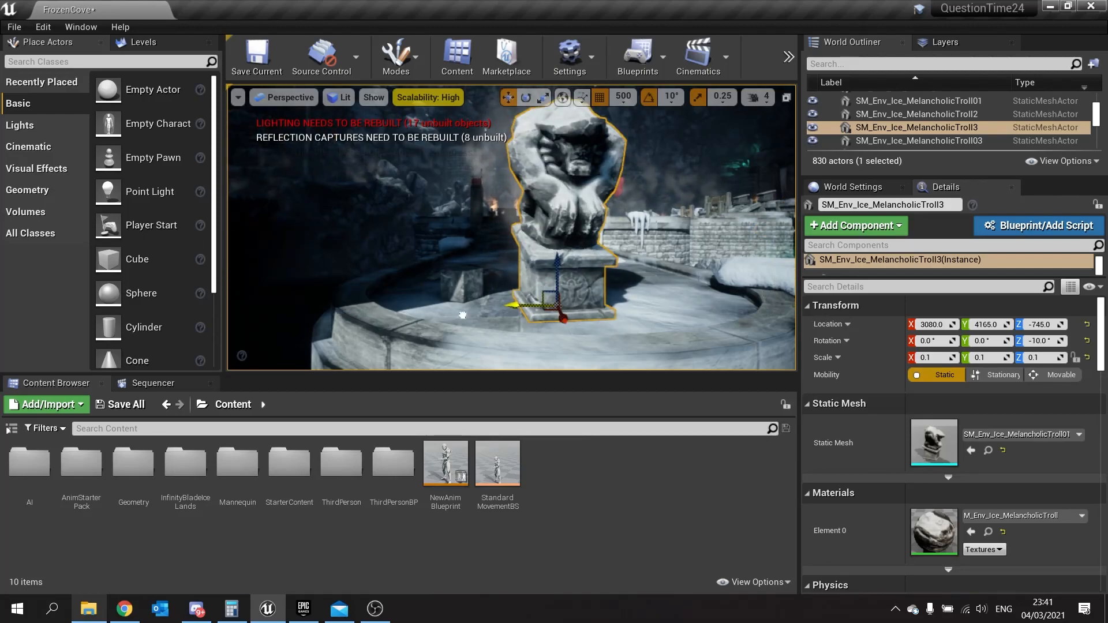
pyautogui.click(622, 97)
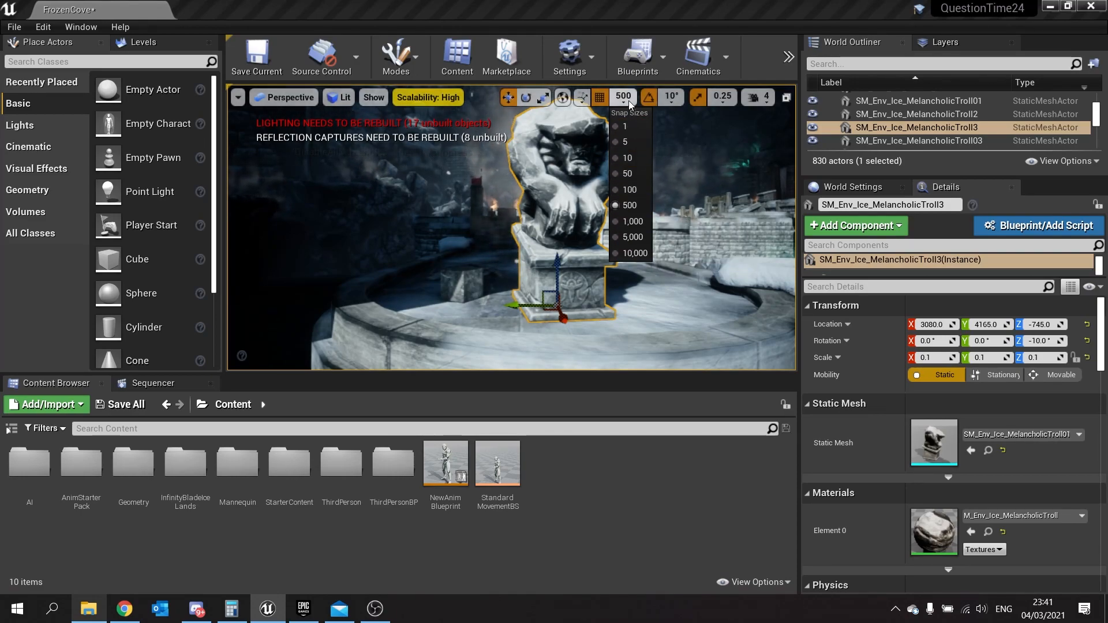
pyautogui.click(43, 27)
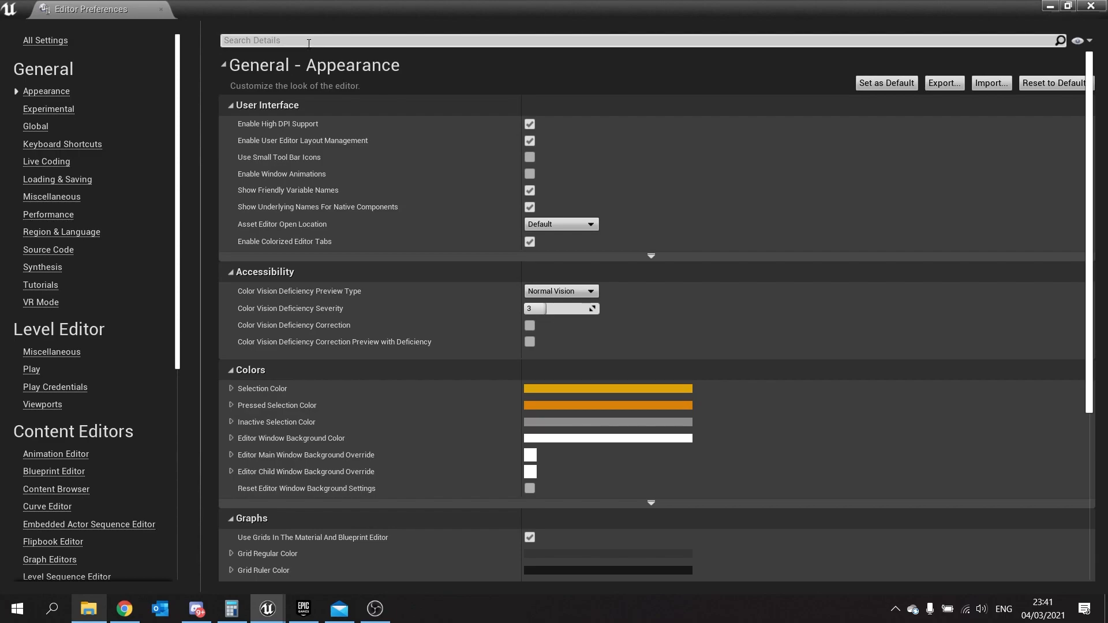
# Step: Filter Editor Preferences by 'snap' and bring the Decimal Grid Sizes list into view
pyautogui.write('s')
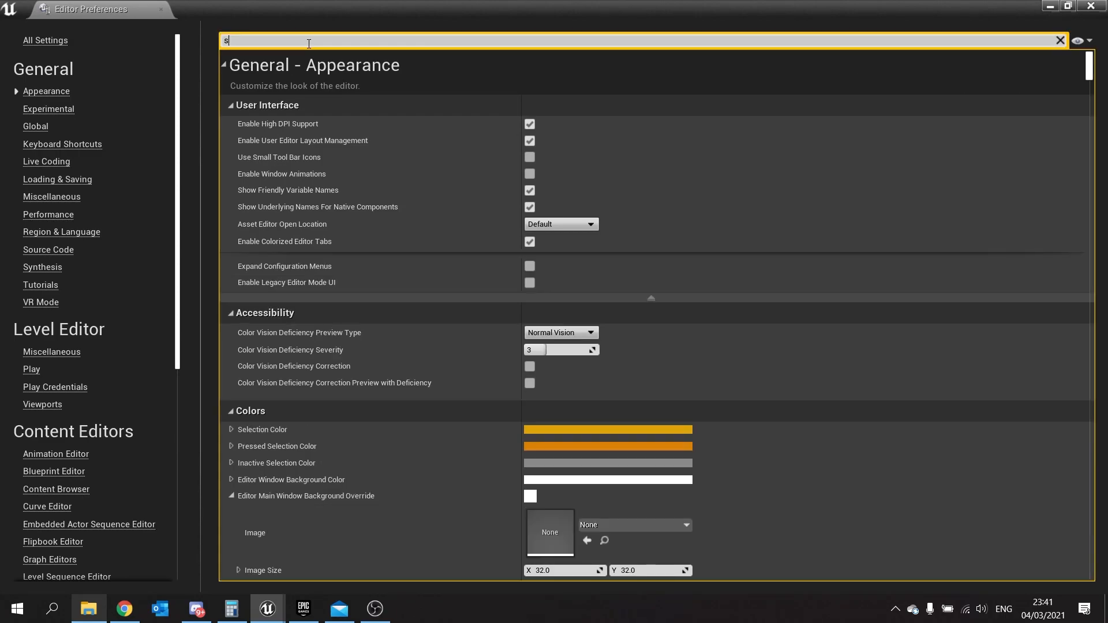
pyautogui.write('snap')
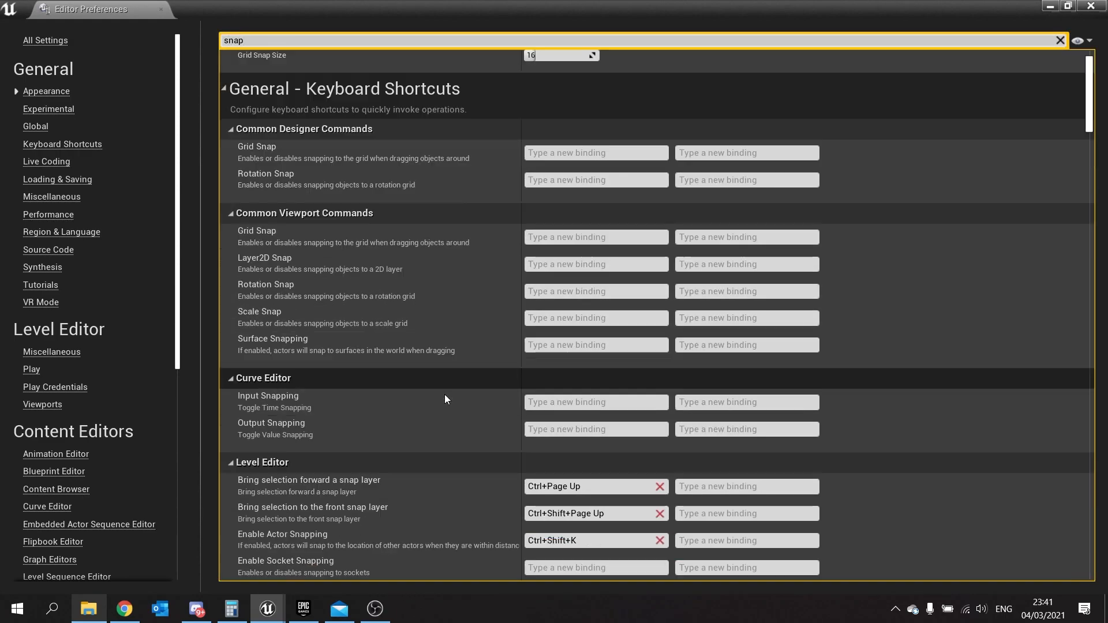
pyautogui.scroll(-3)
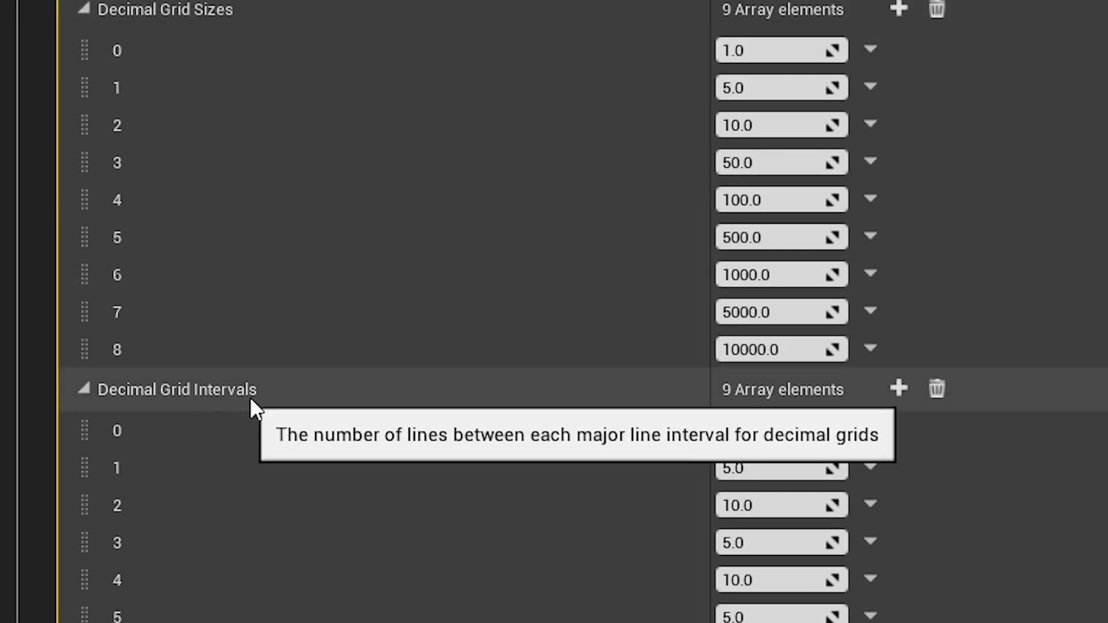
pyautogui.scroll(-3)
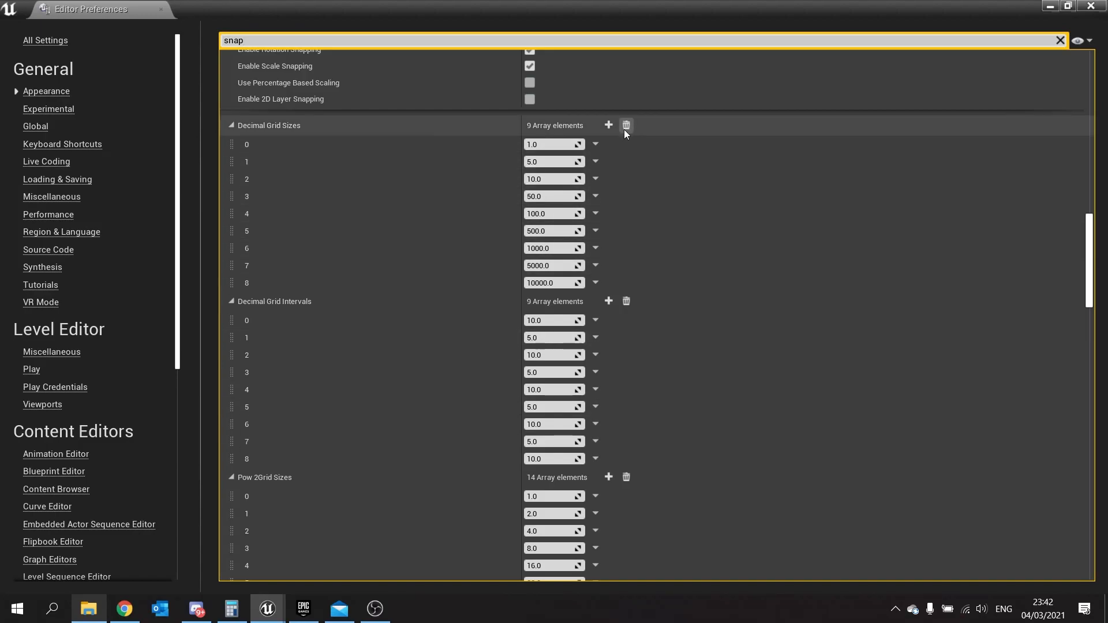
# Step: Add a tenth Decimal Grid Sizes entry with value 512.0
pyautogui.click(608, 125)
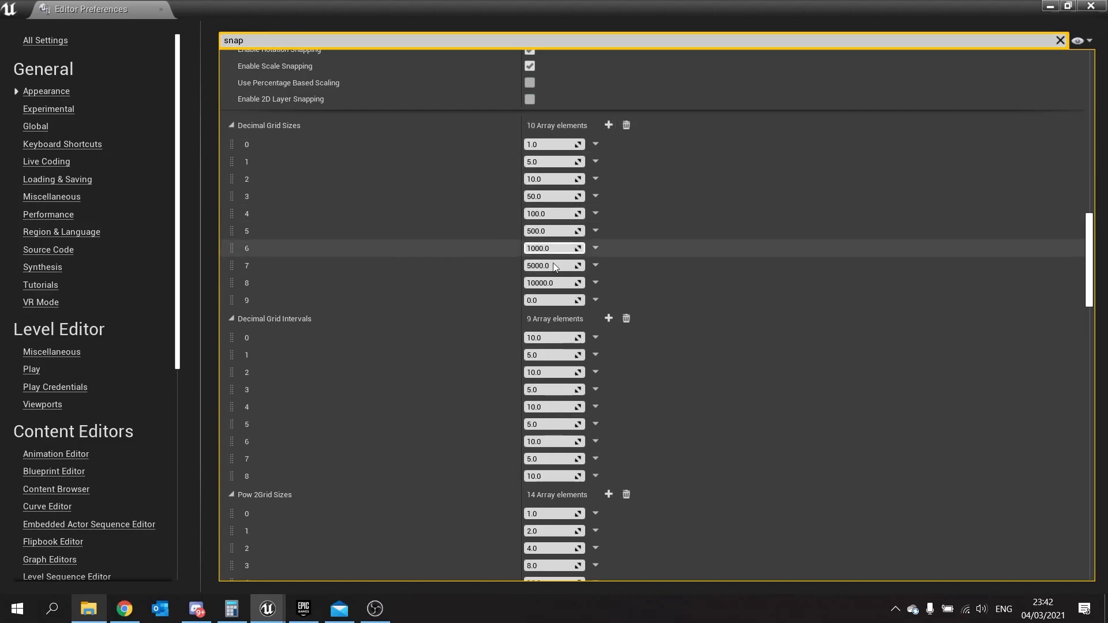
pyautogui.click(554, 300)
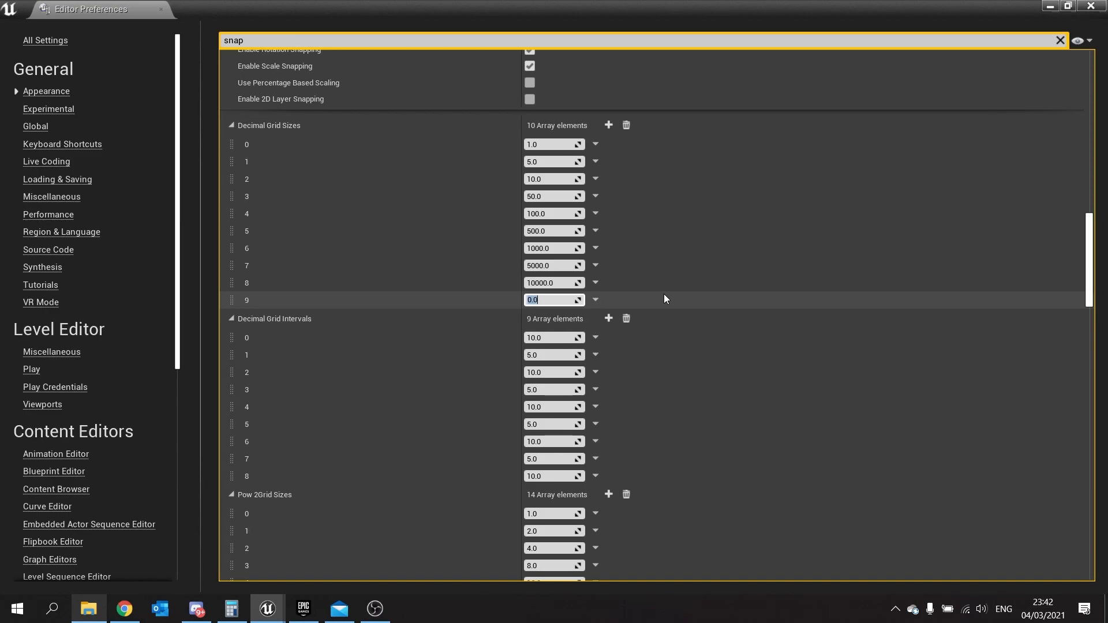
pyautogui.write('512.0')
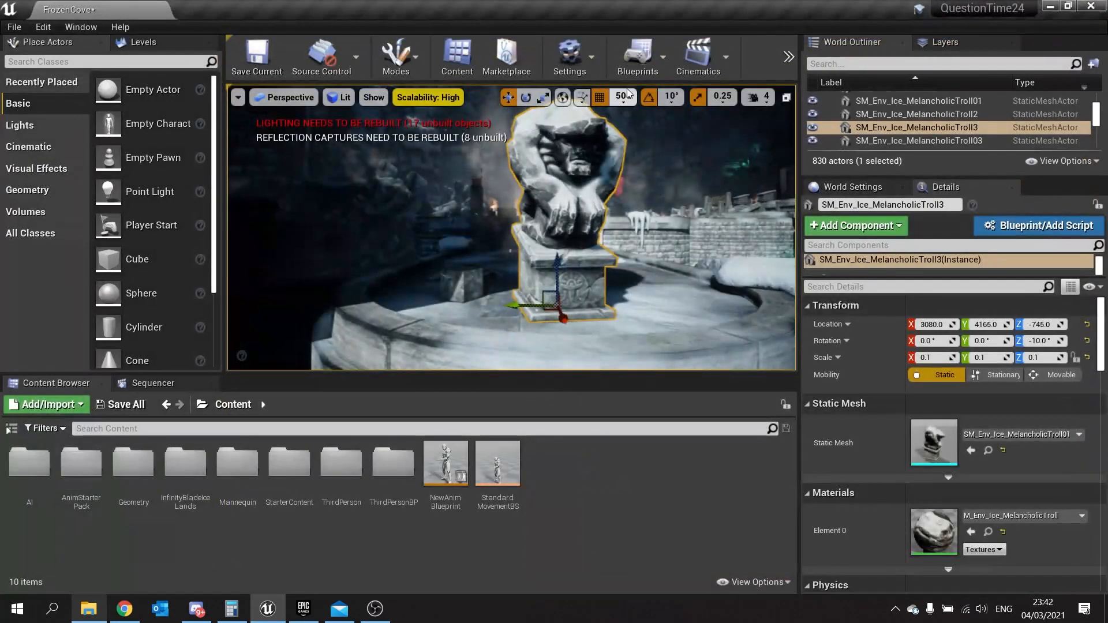
# Step: Choose the new 512 grid snap size in the viewport snap dropdown
pyautogui.click(621, 97)
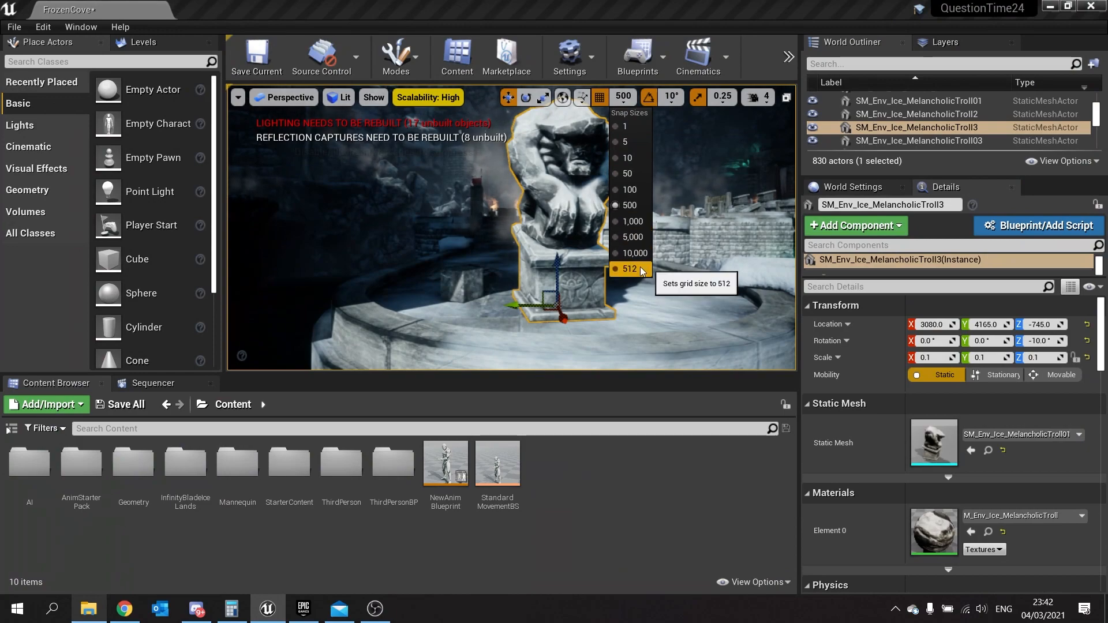
pyautogui.click(628, 269)
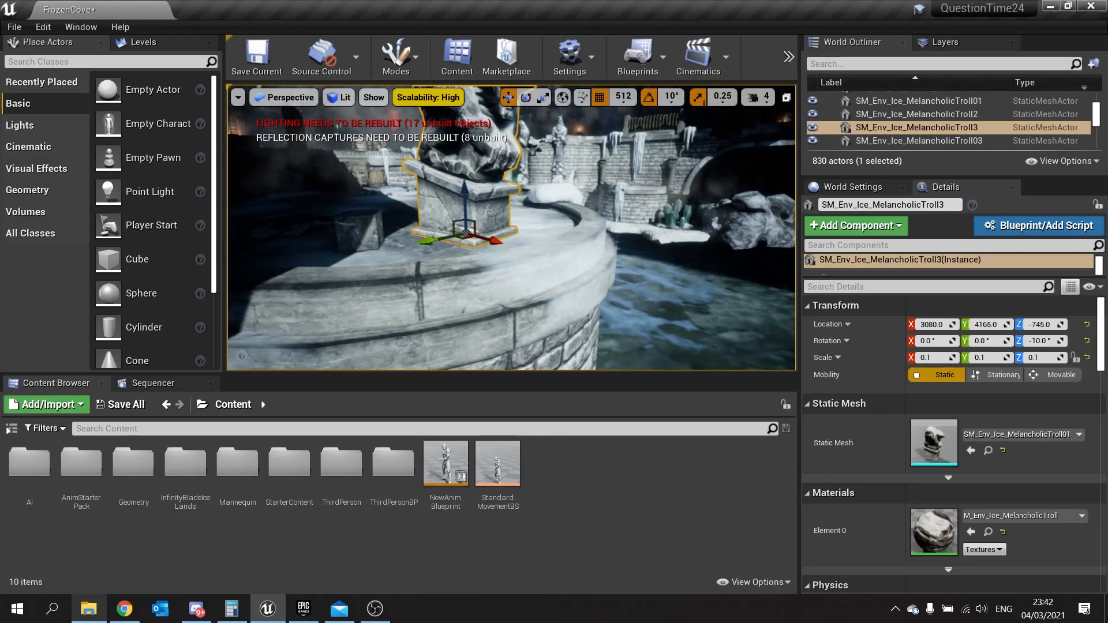
pyautogui.click(723, 96)
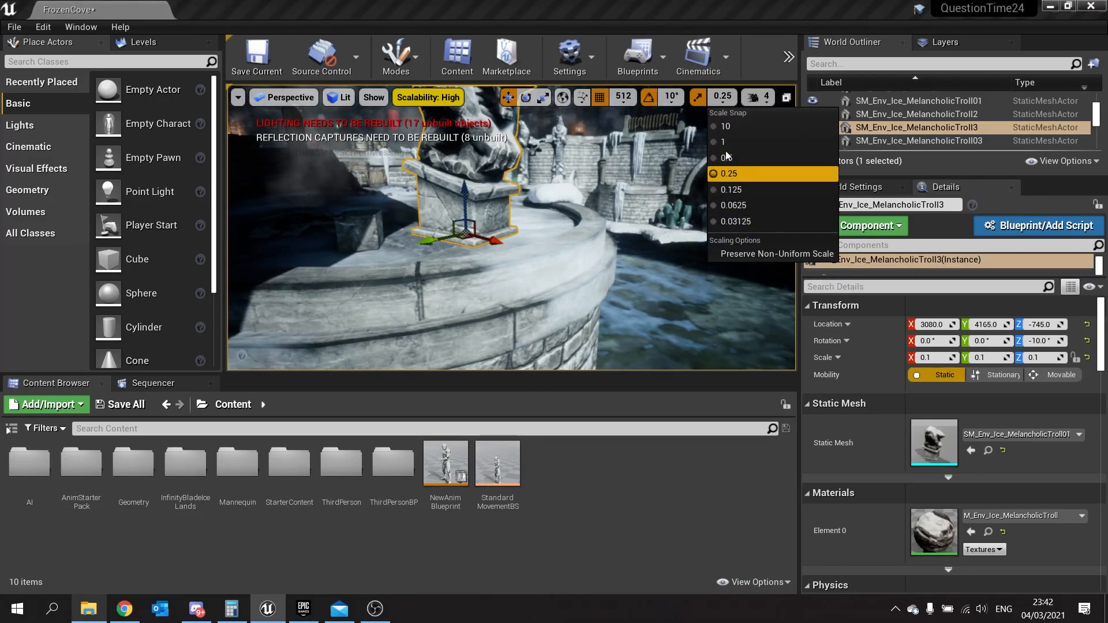
pyautogui.click(669, 97)
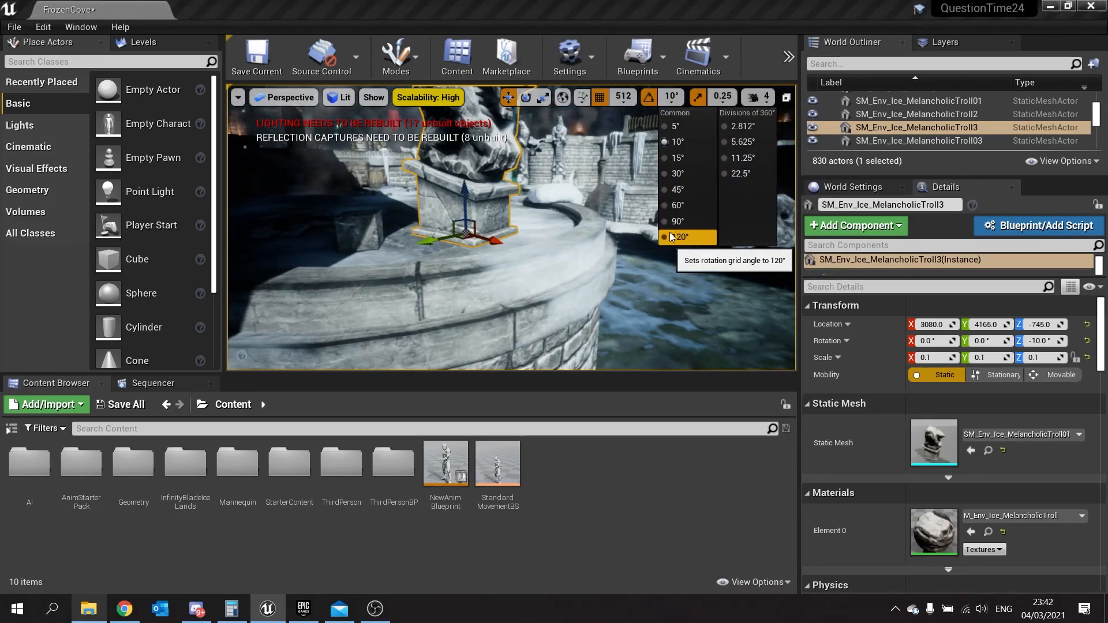